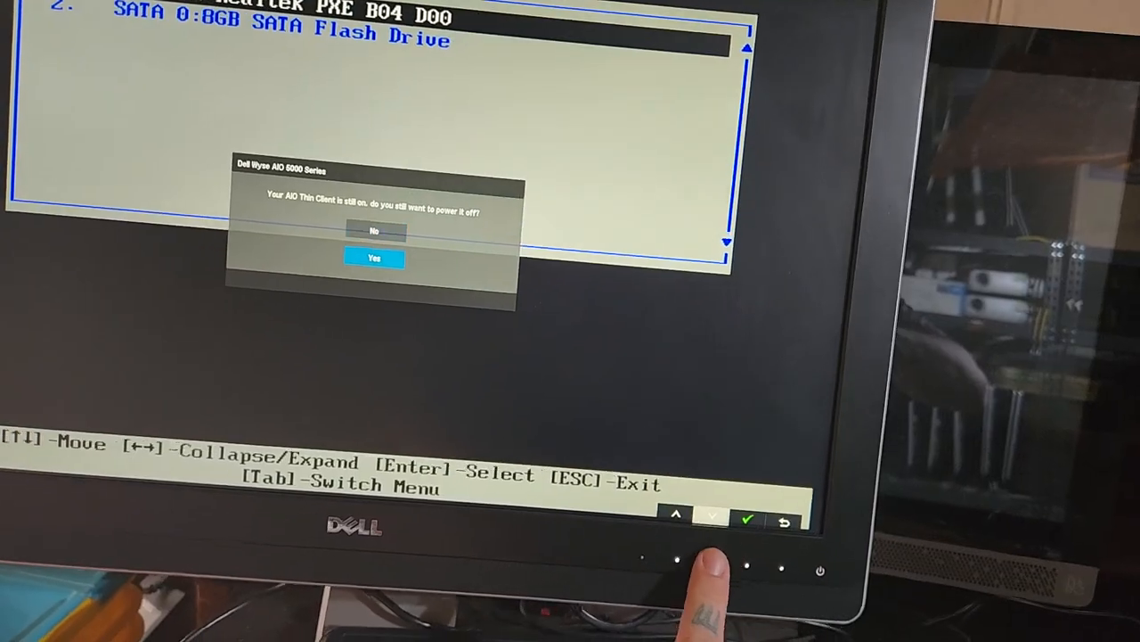
Select Boot From USB on the Advanced tab to show its Disabled and Enabled options.
left_click(375, 257)
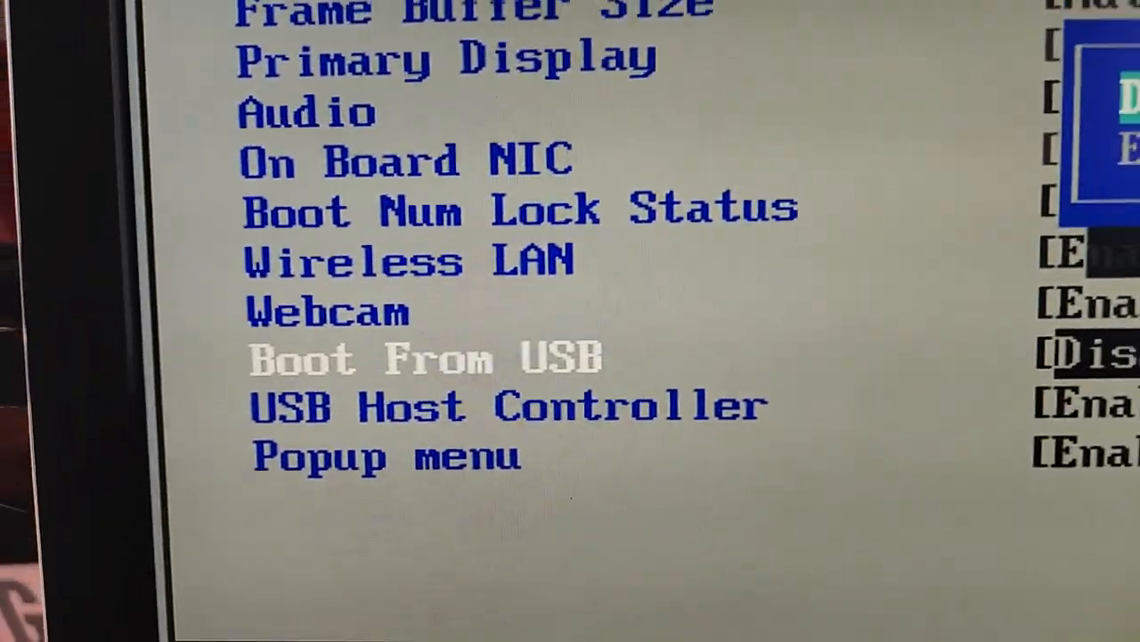
key("Enter")
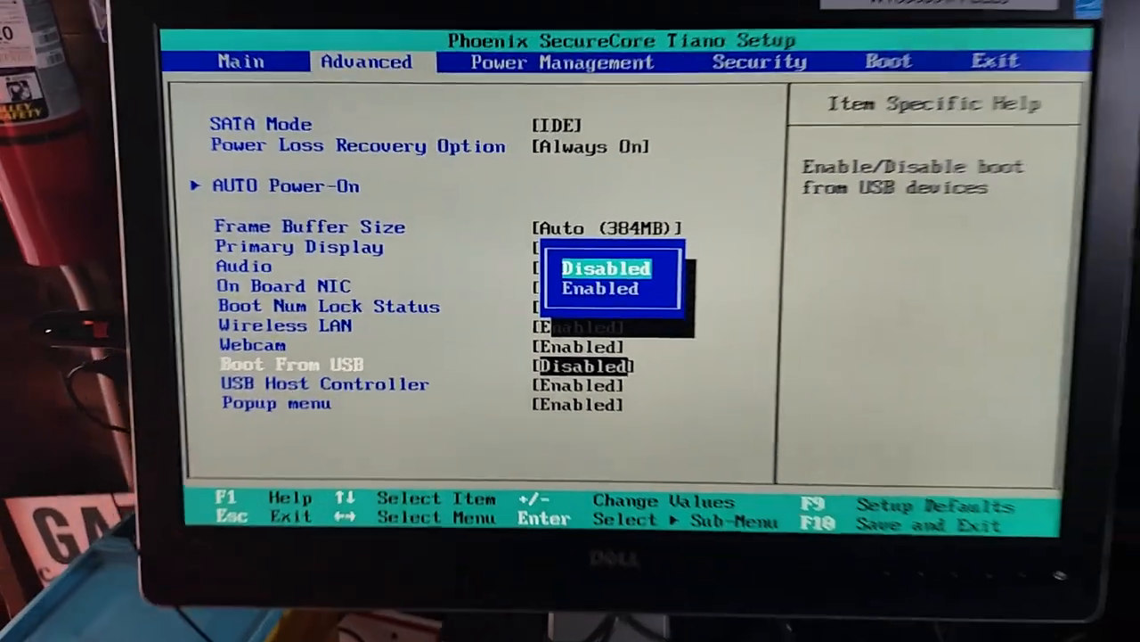